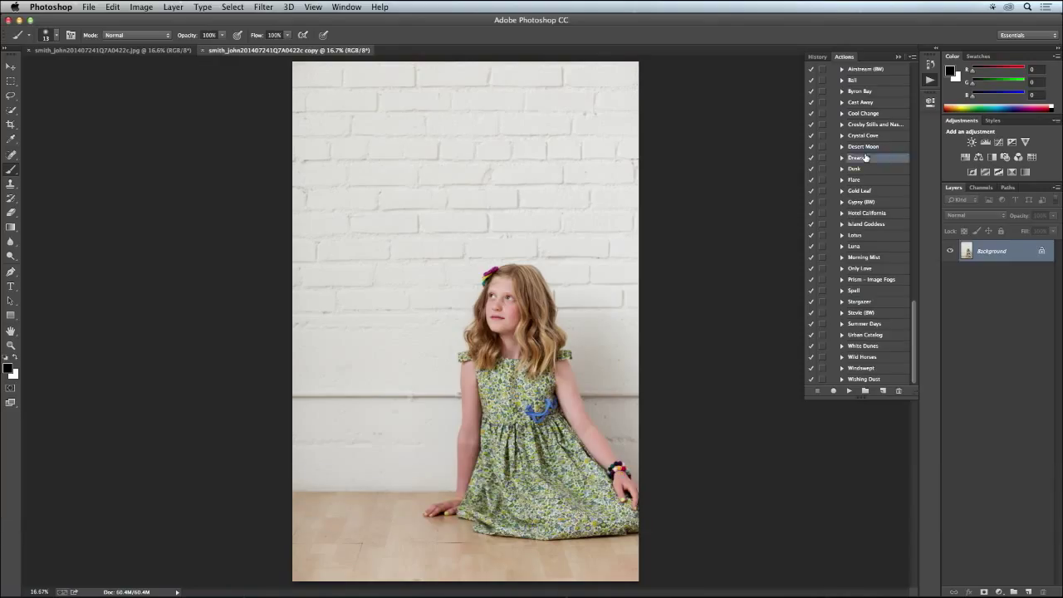
- Select the Dream action in the Actions panel
{"action": "left_click", "coordinate": [856, 157]}
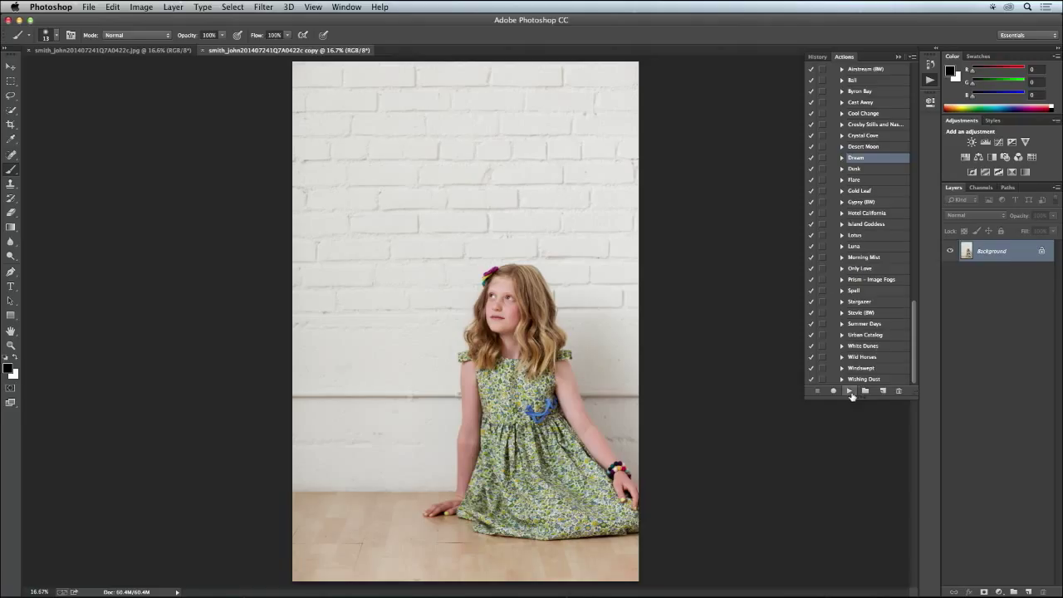
- Play the Dream action, then open the Dream layer's Gradient Fill settings
{"action": "left_click", "coordinate": [848, 390]}
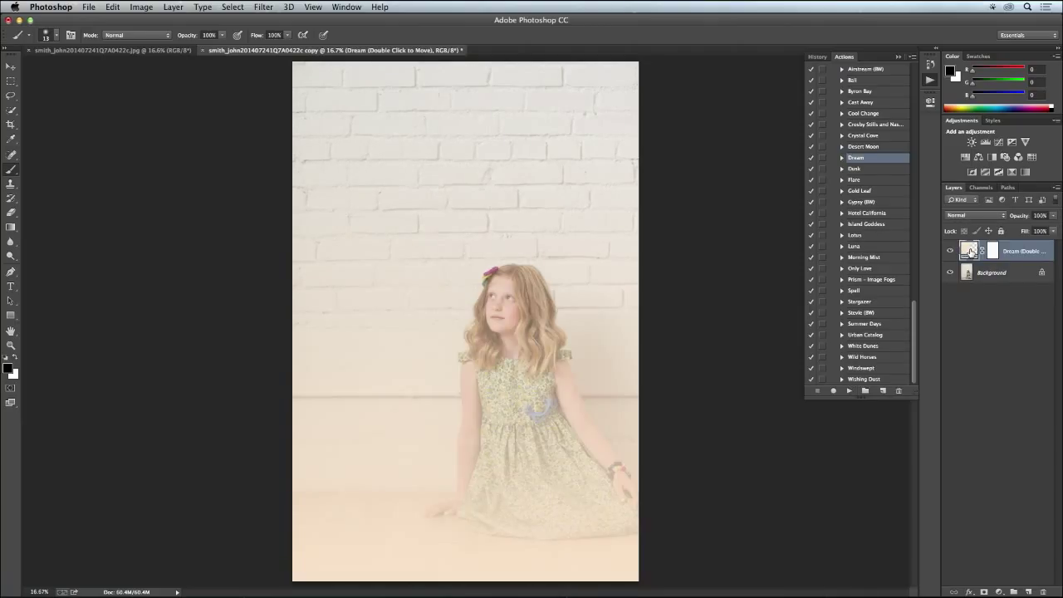
{"action": "mouse_move", "coordinate": [970, 251]}
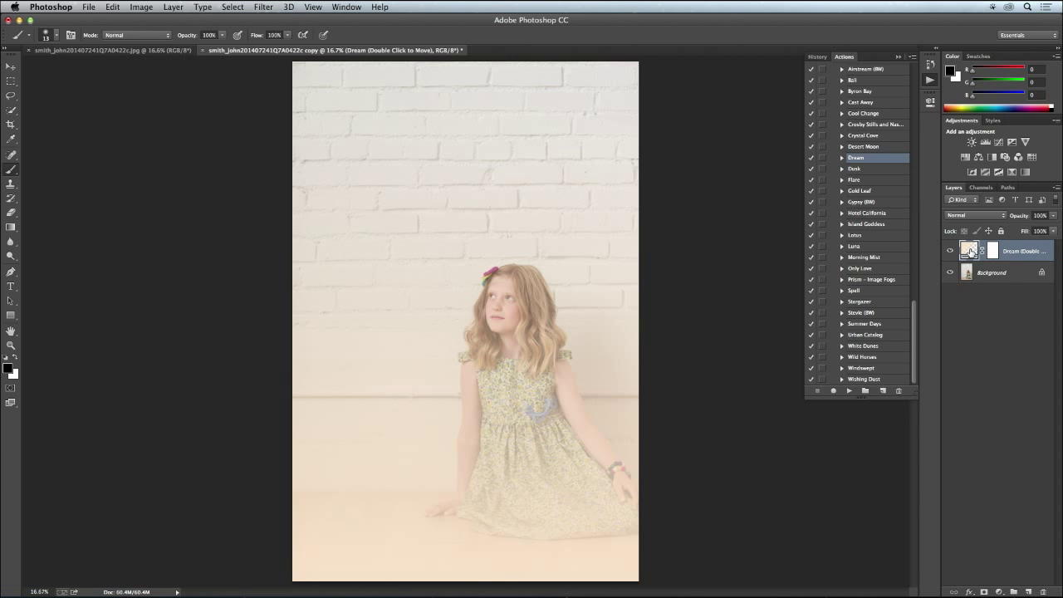
{"action": "double_click", "coordinate": [966, 251]}
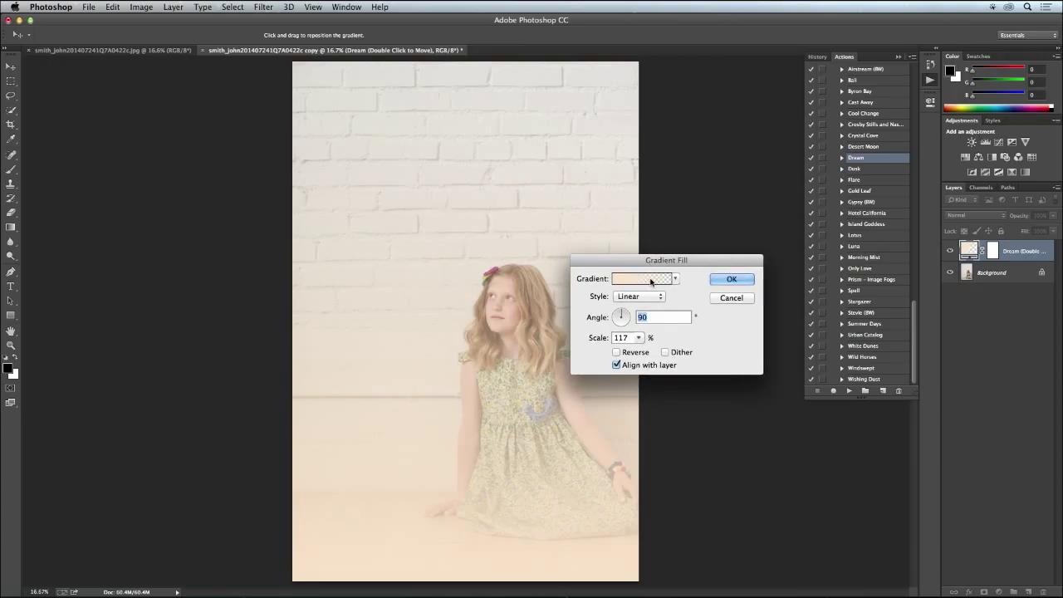
- Shift the gradient's transparency stop and rotate the angle to nearly horizontal
{"action": "left_click", "coordinate": [641, 278]}
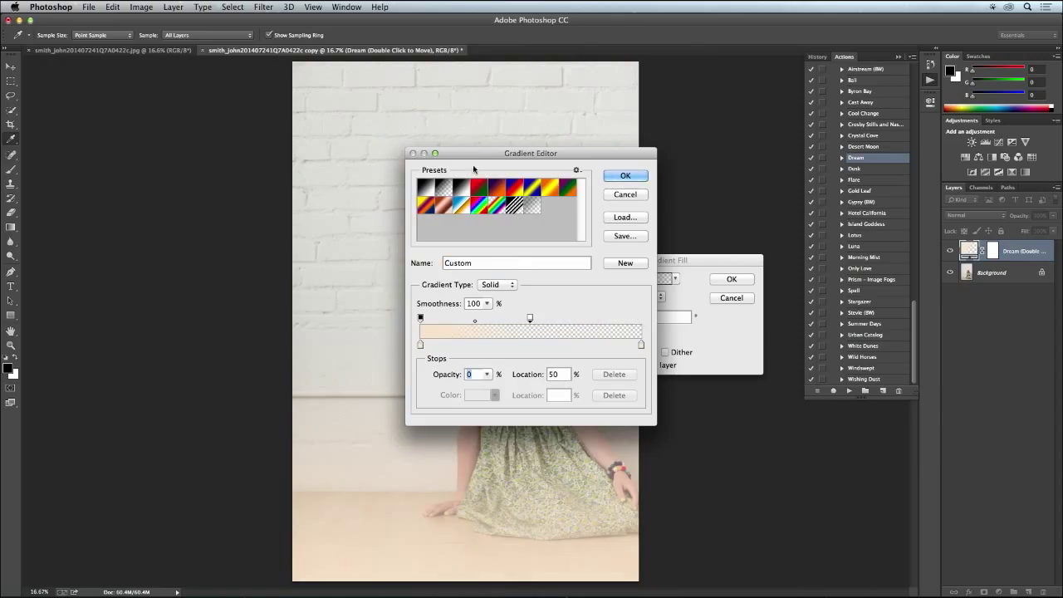
{"action": "left_click_drag", "start_coordinate": [530, 154], "coordinate": [695, 170]}
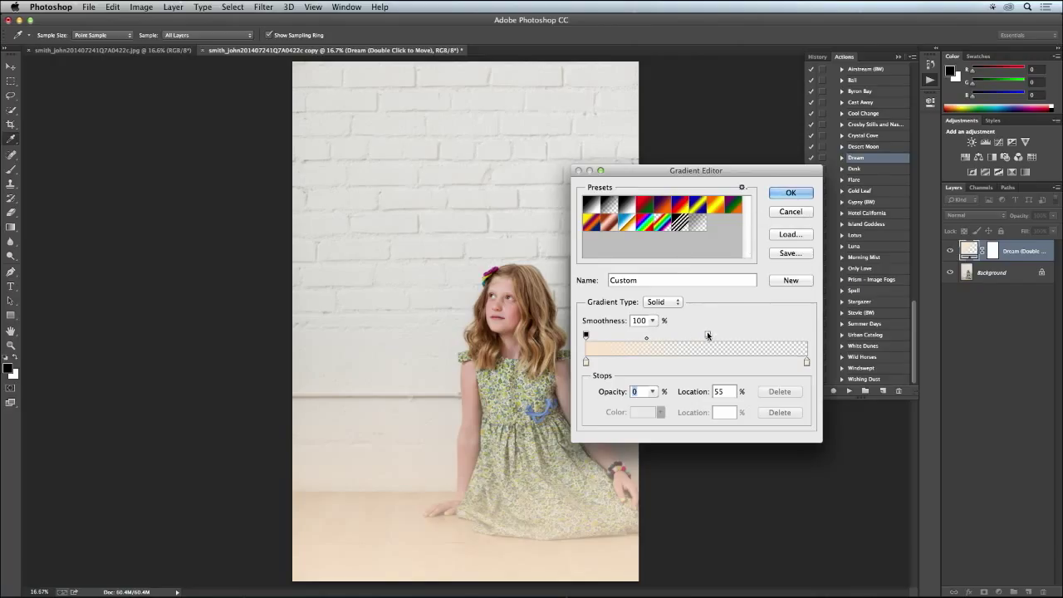
{"action": "left_click", "coordinate": [790, 192]}
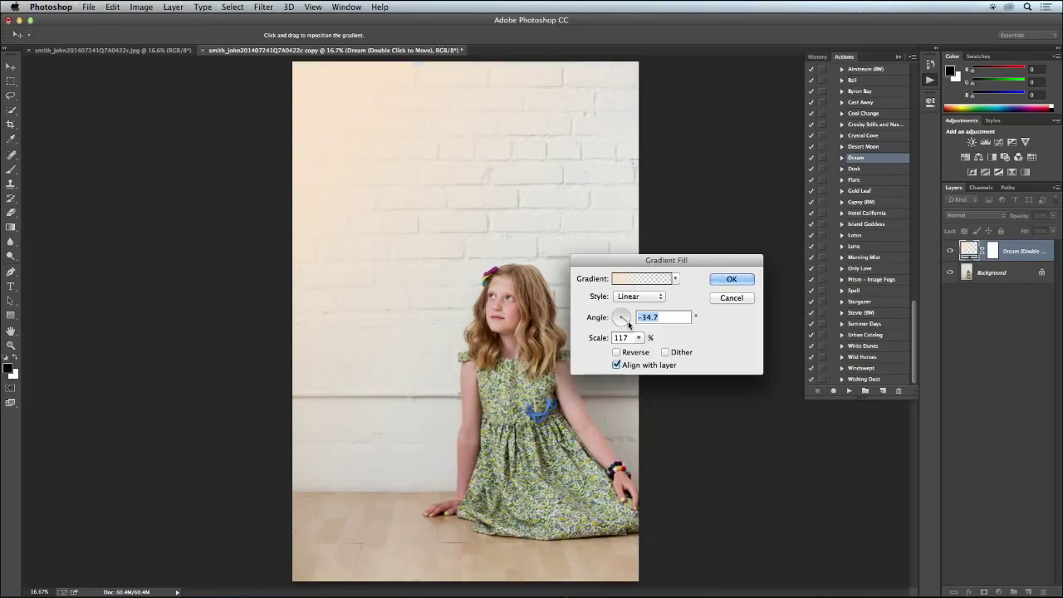
{"action": "left_click_drag", "start_coordinate": [621, 316], "coordinate": [623, 312]}
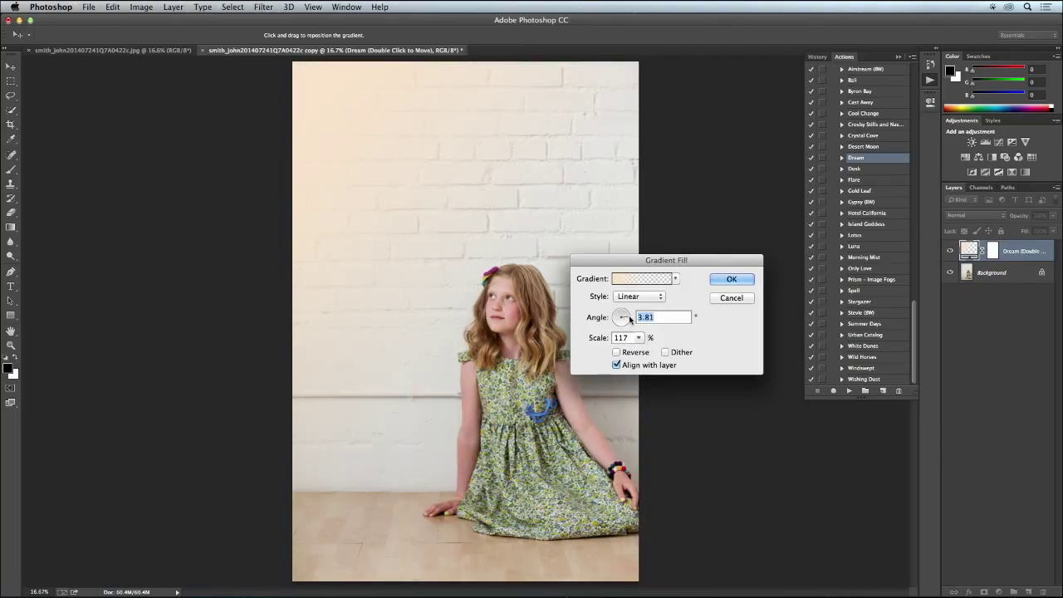
{"action": "left_click_drag", "start_coordinate": [623, 316], "coordinate": [621, 319]}
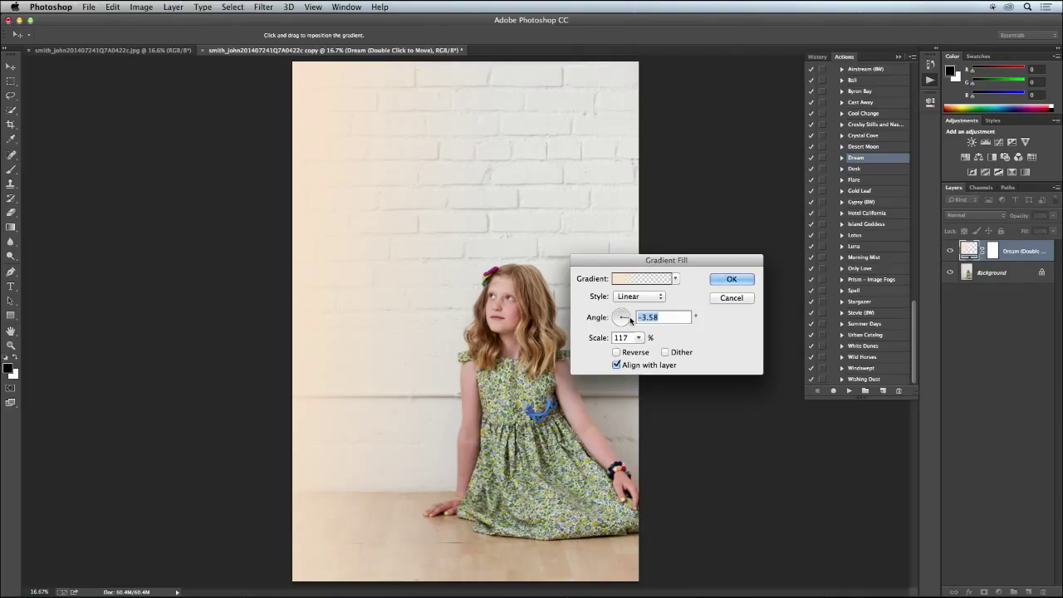
{"action": "mouse_move", "coordinate": [624, 317]}
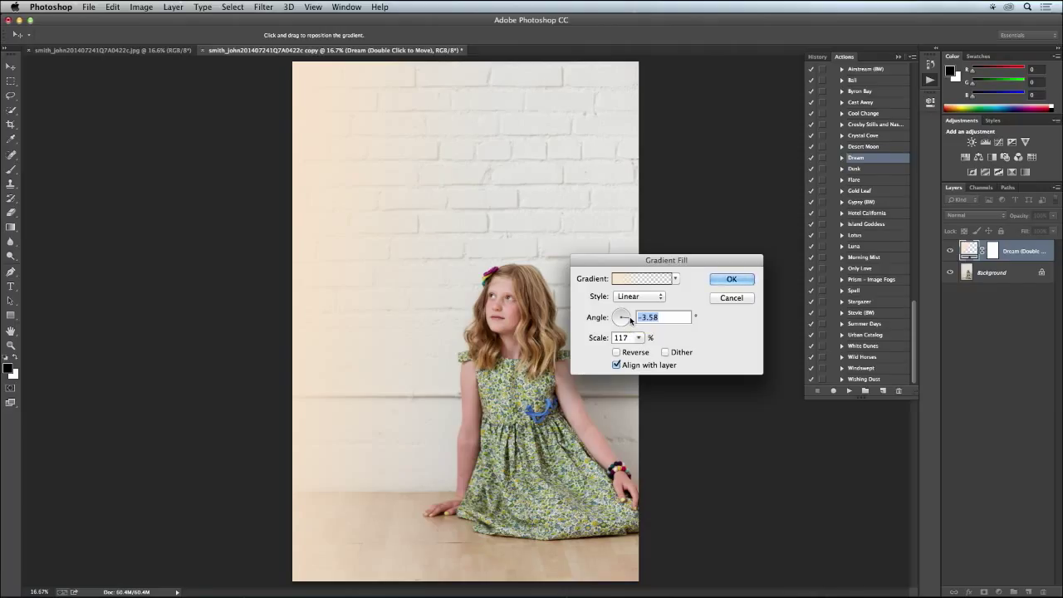
- Browse gradient presets, move the transparency stop to about 71%, and close Gradient Fill
{"action": "left_click", "coordinate": [674, 279]}
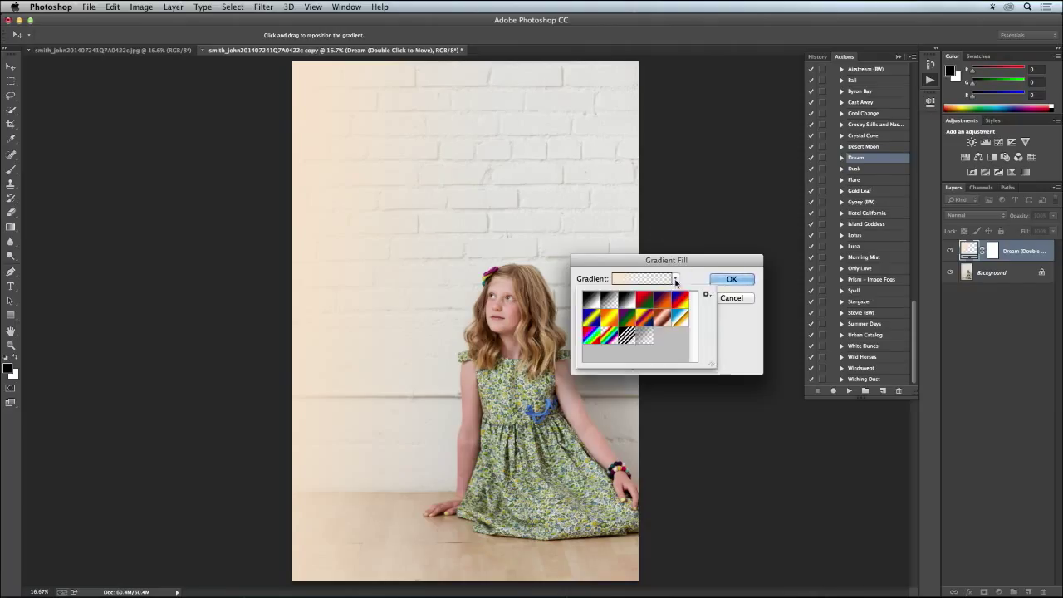
{"action": "left_click", "coordinate": [675, 278]}
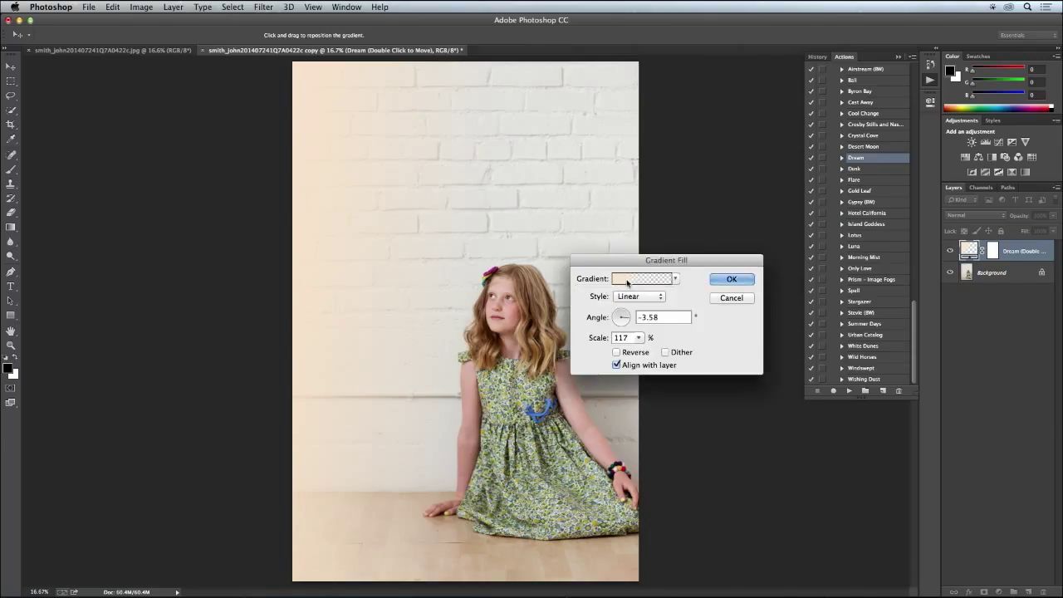
{"action": "left_click", "coordinate": [643, 279]}
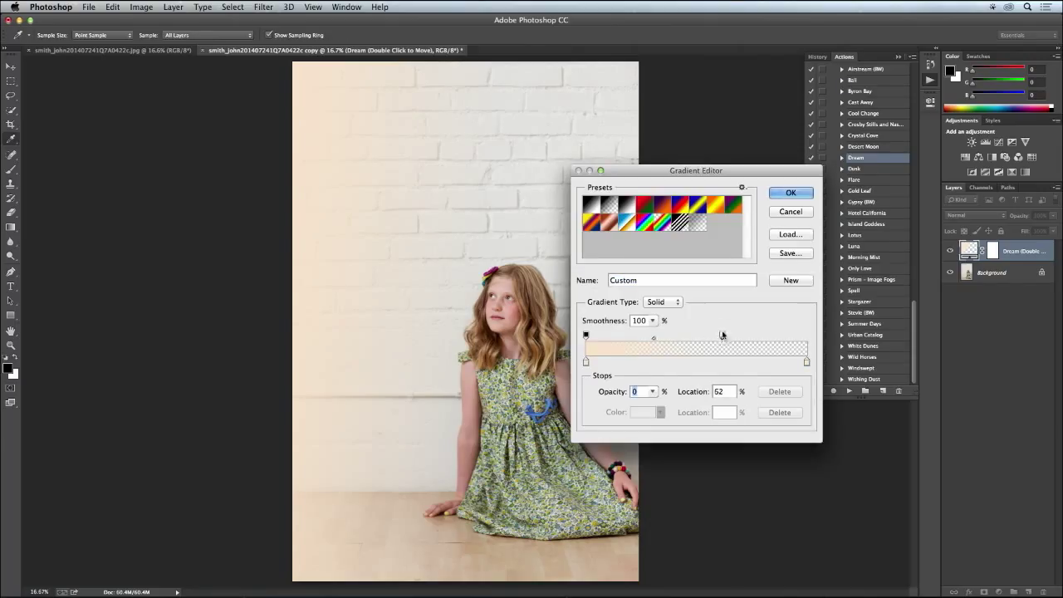
{"action": "left_click_drag", "start_coordinate": [653, 338], "coordinate": [742, 338]}
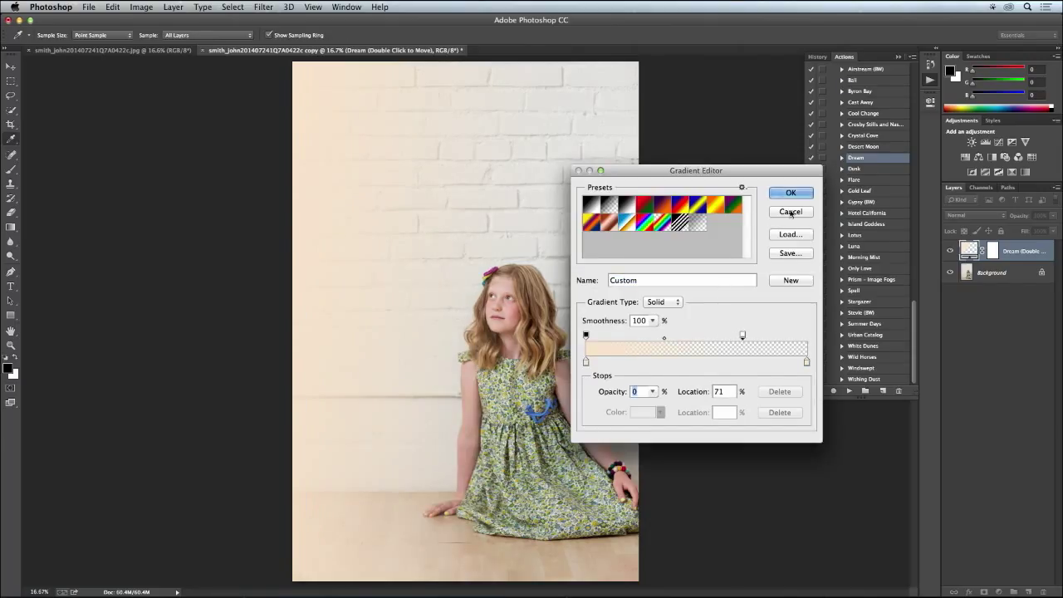
{"action": "left_click", "coordinate": [789, 192]}
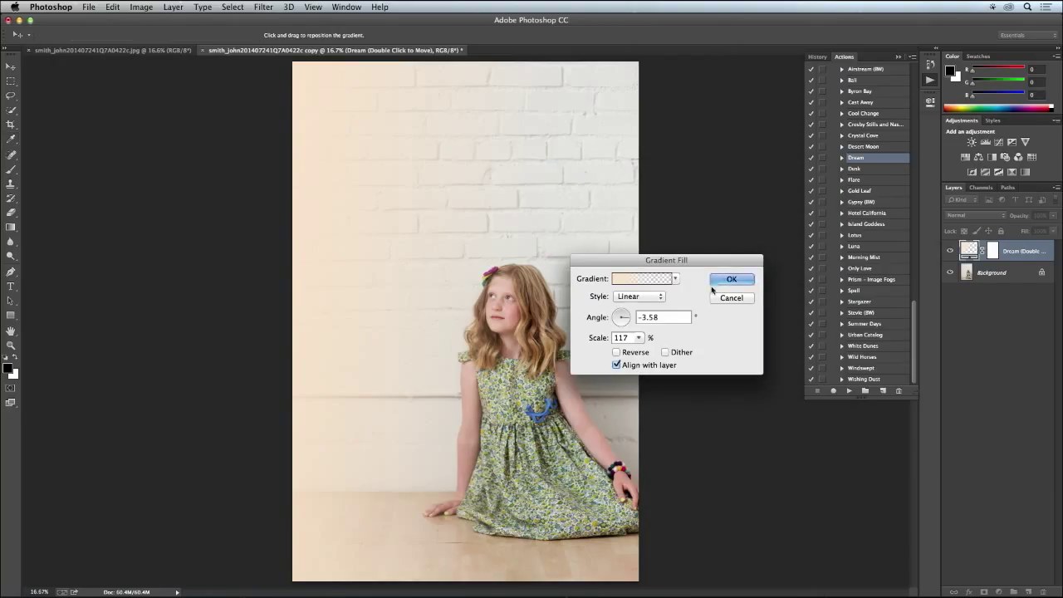
{"action": "left_click", "coordinate": [730, 278]}
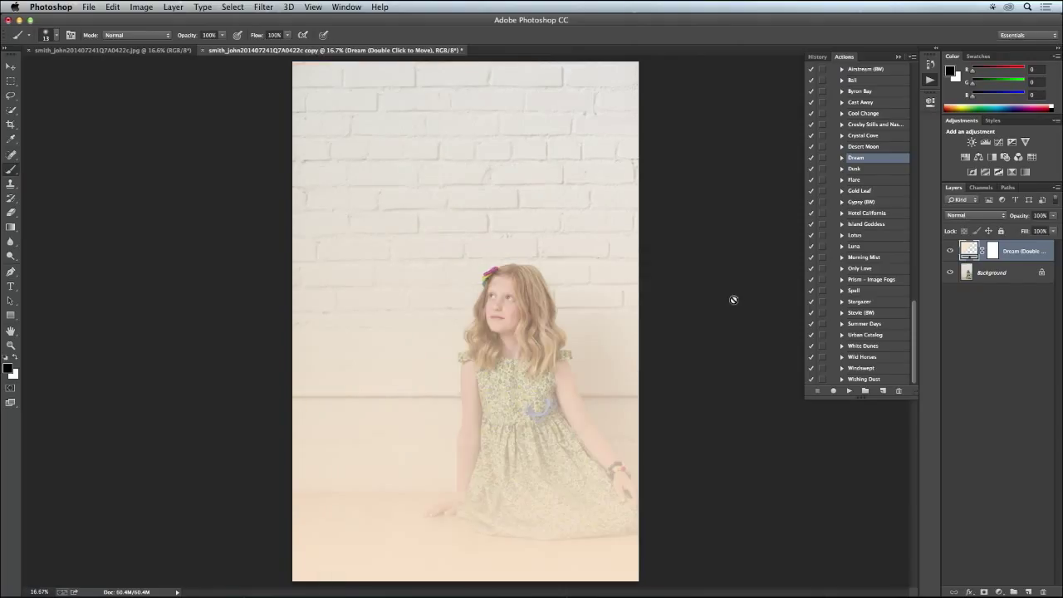
{"action": "mouse_move", "coordinate": [961, 237]}
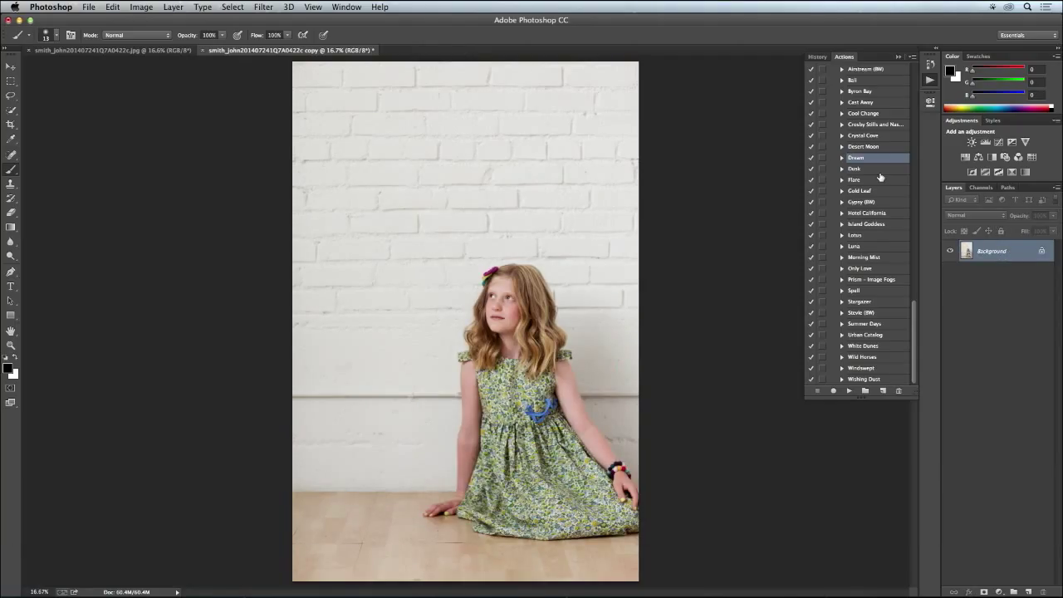
{"action": "mouse_move", "coordinate": [863, 119]}
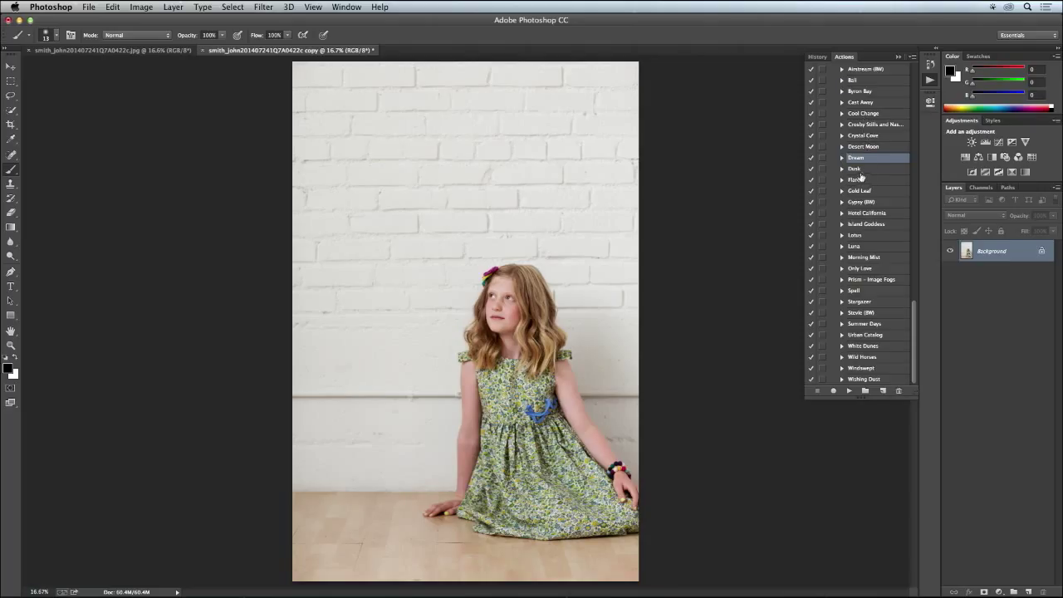
{"action": "mouse_move", "coordinate": [856, 235]}
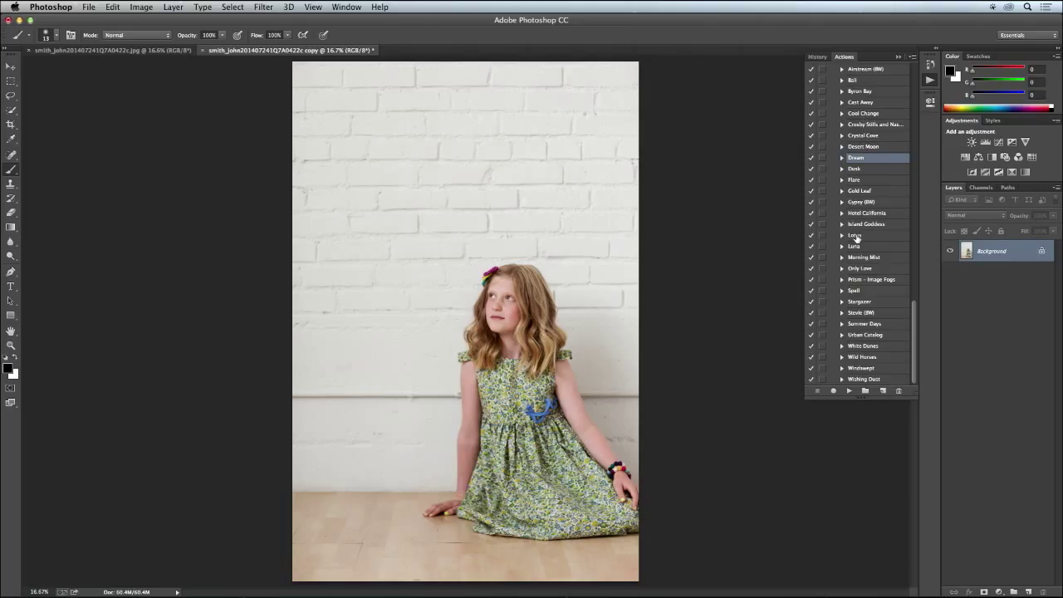
- Select and play the Windswept action, dismissing the missing curves warning
{"action": "left_click", "coordinate": [859, 235]}
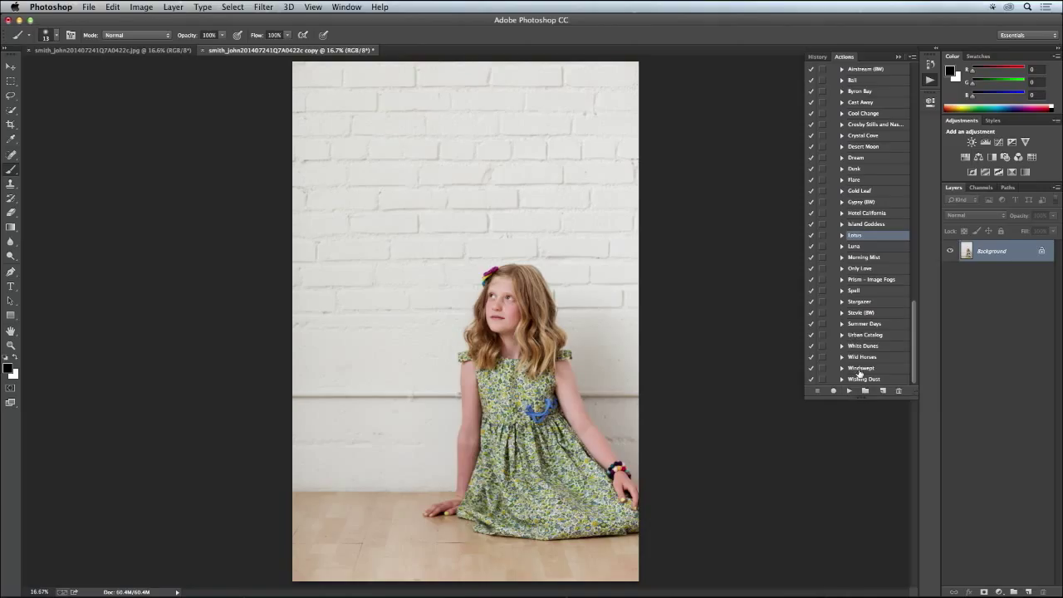
{"action": "left_click", "coordinate": [849, 390]}
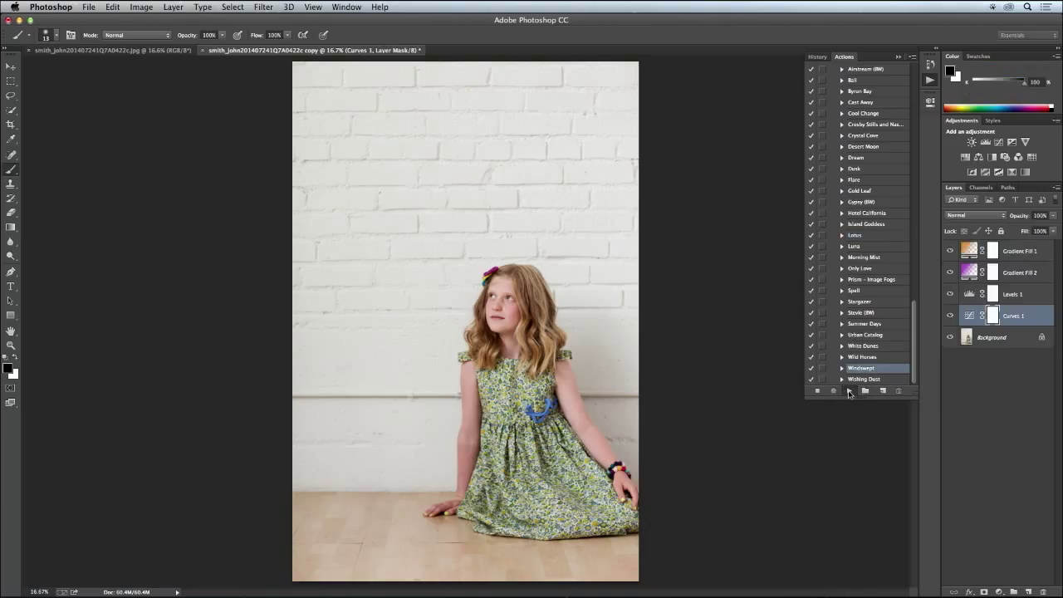
{"action": "left_click", "coordinate": [849, 390]}
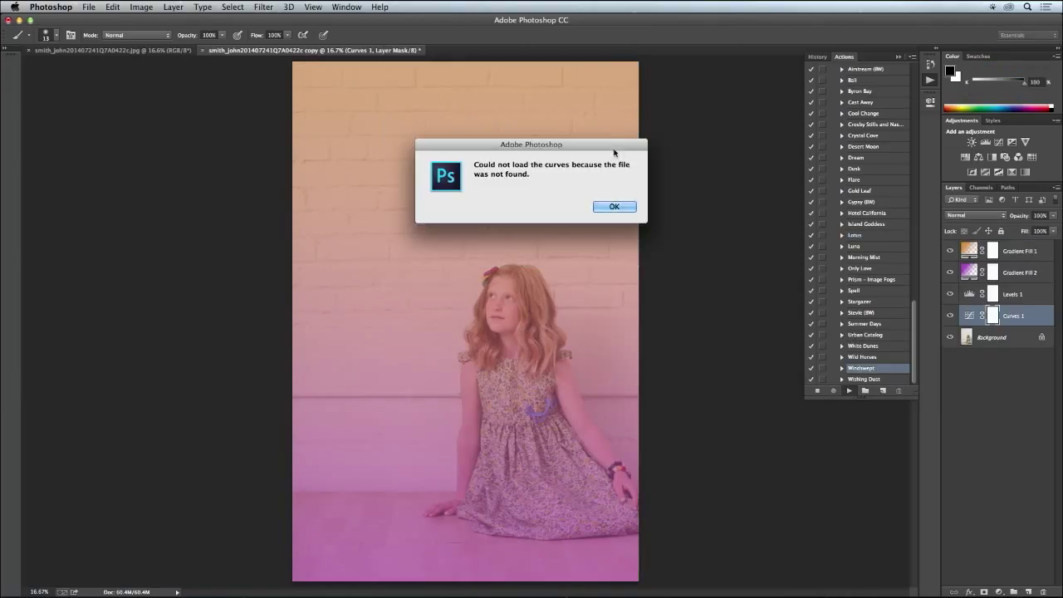
{"action": "left_click", "coordinate": [614, 205]}
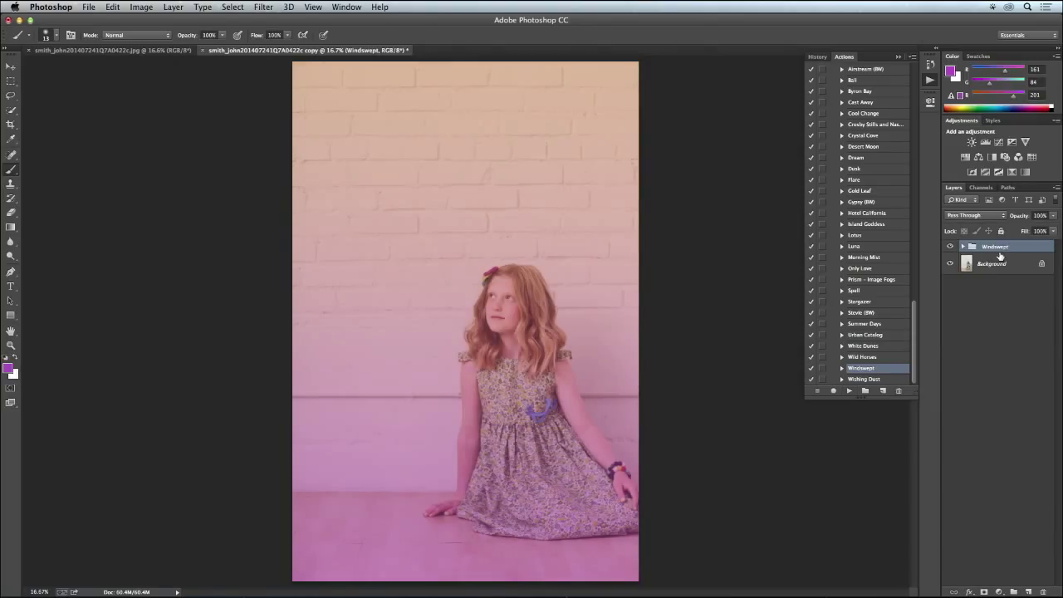
- Expand the Windswept group, toggle Tone 1, Tone 2 and Deepen visibility, and hide Bump
{"action": "left_click", "coordinate": [963, 246]}
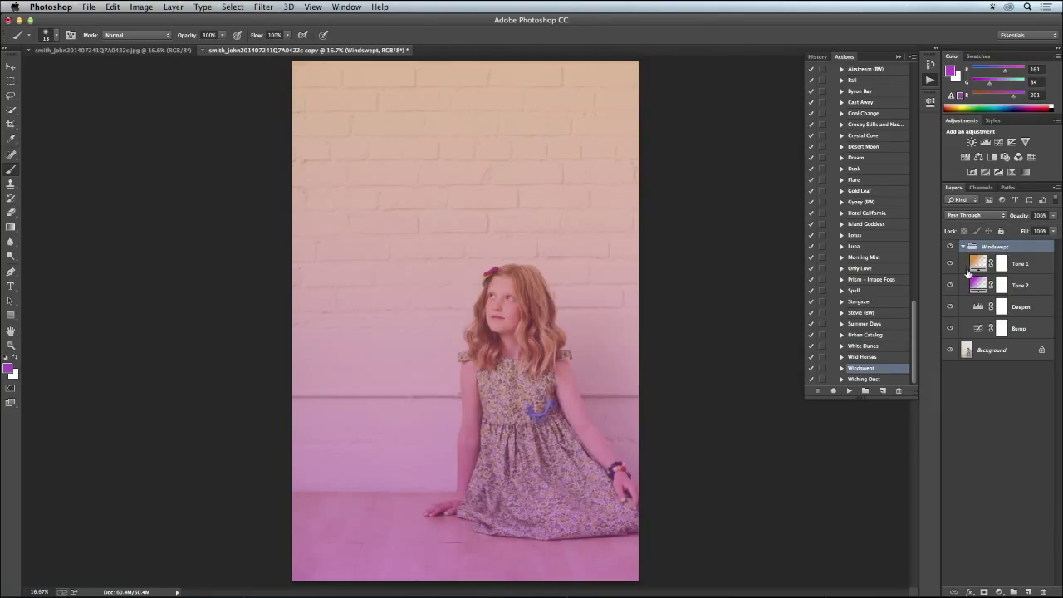
{"action": "left_click", "coordinate": [950, 264]}
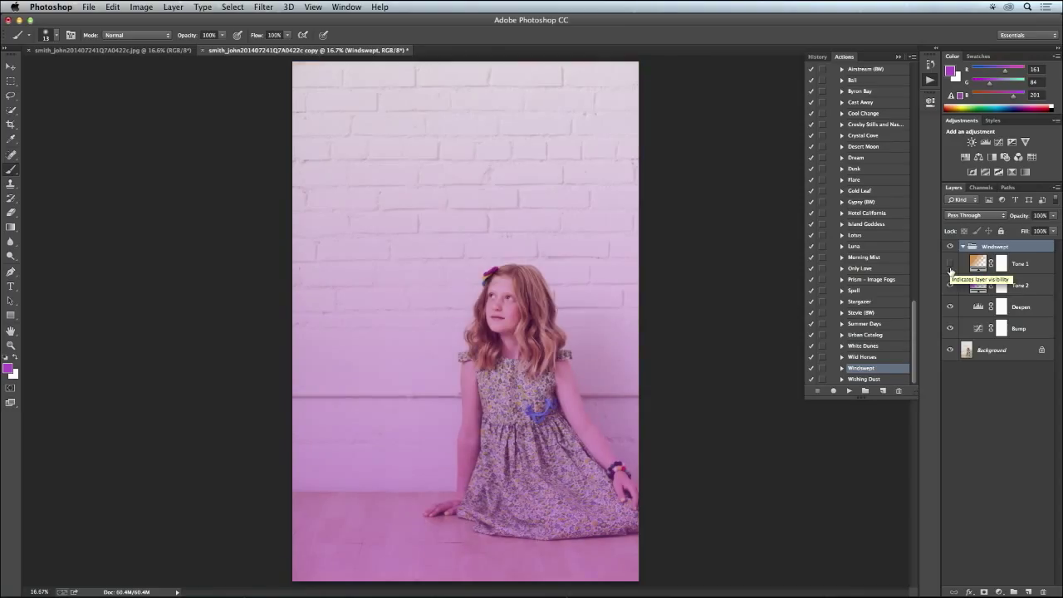
{"action": "left_click", "coordinate": [950, 263]}
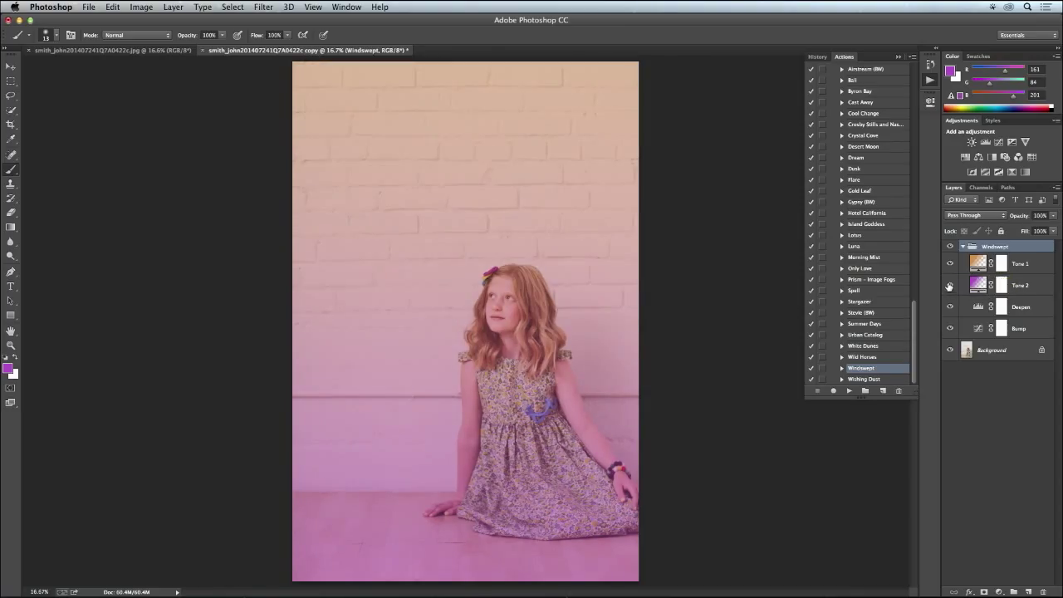
{"action": "left_click", "coordinate": [949, 284]}
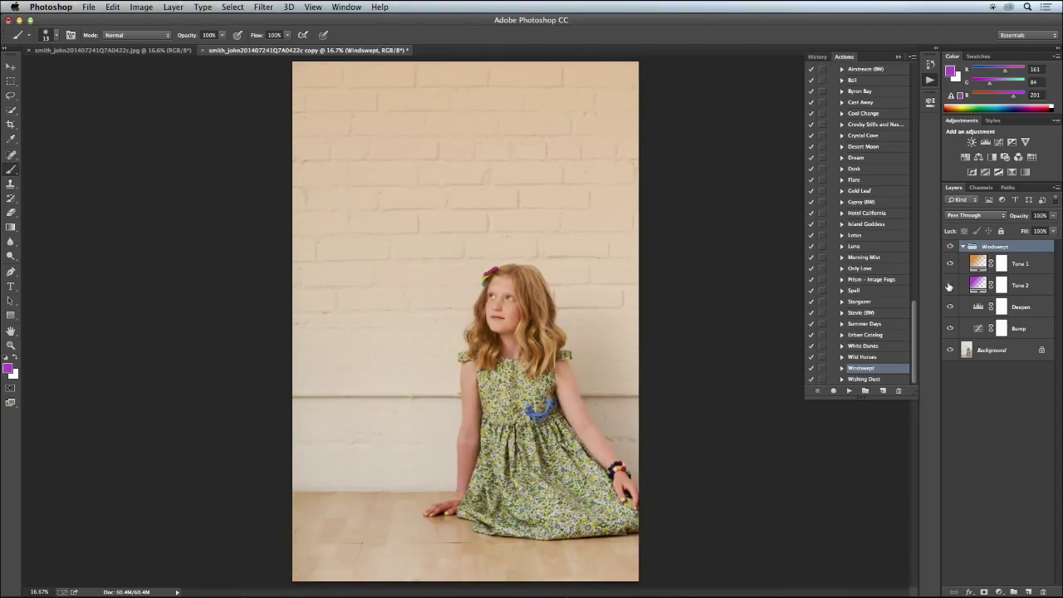
{"action": "left_click", "coordinate": [949, 285]}
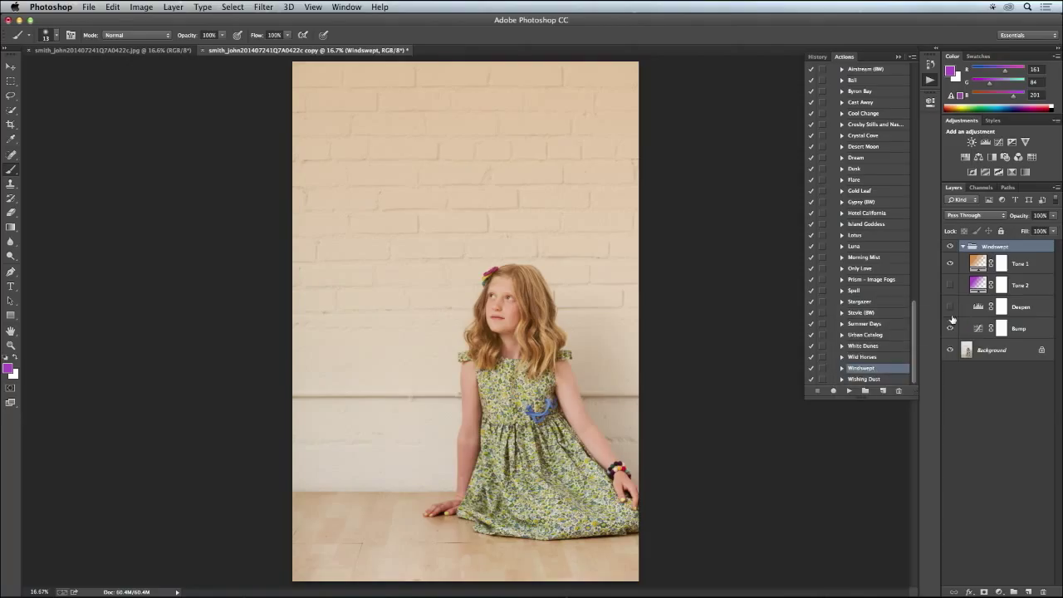
{"action": "left_click", "coordinate": [949, 327]}
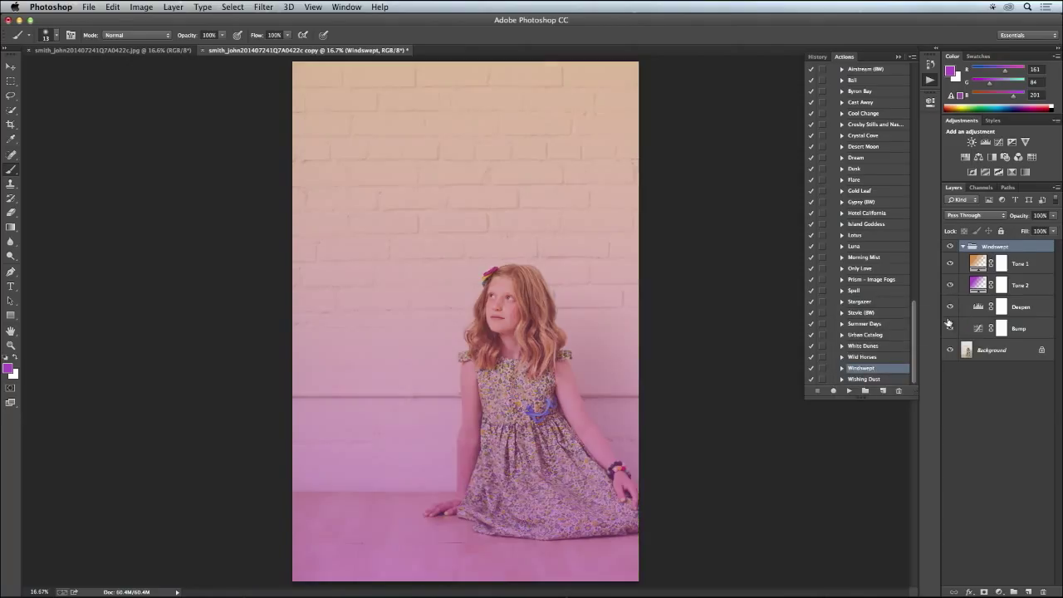
{"action": "left_click", "coordinate": [949, 328]}
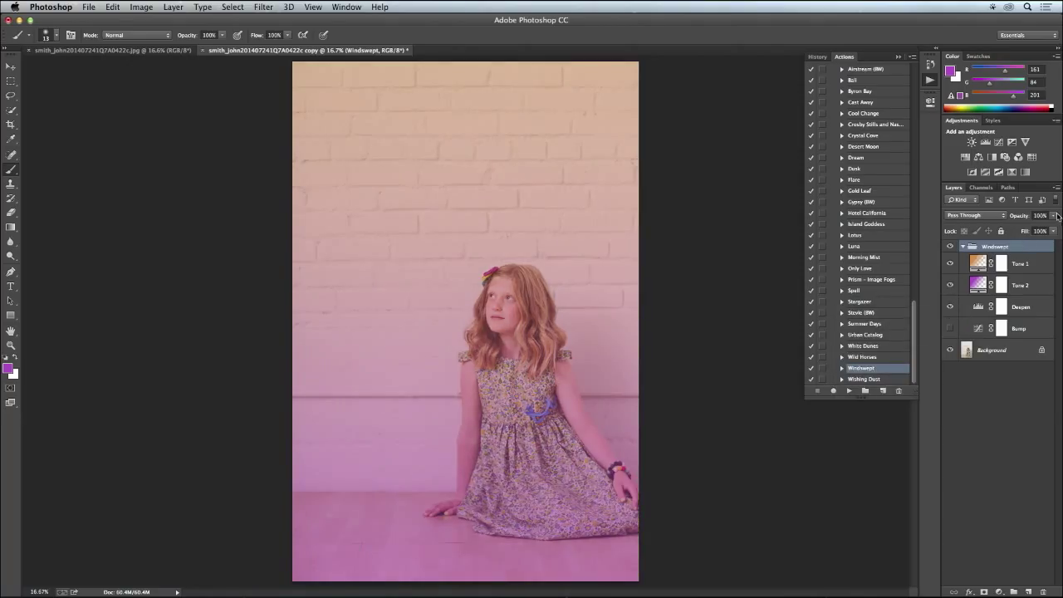